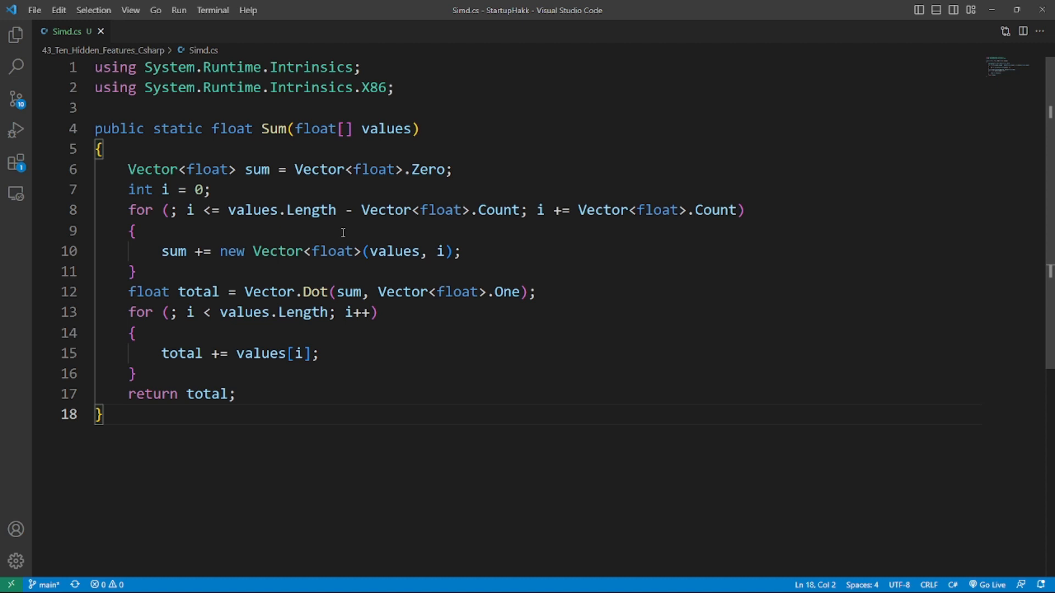
Place the caret in the usings, the remainder loop, then after Stackalloc.cs's closing brace
left_click(108, 107)
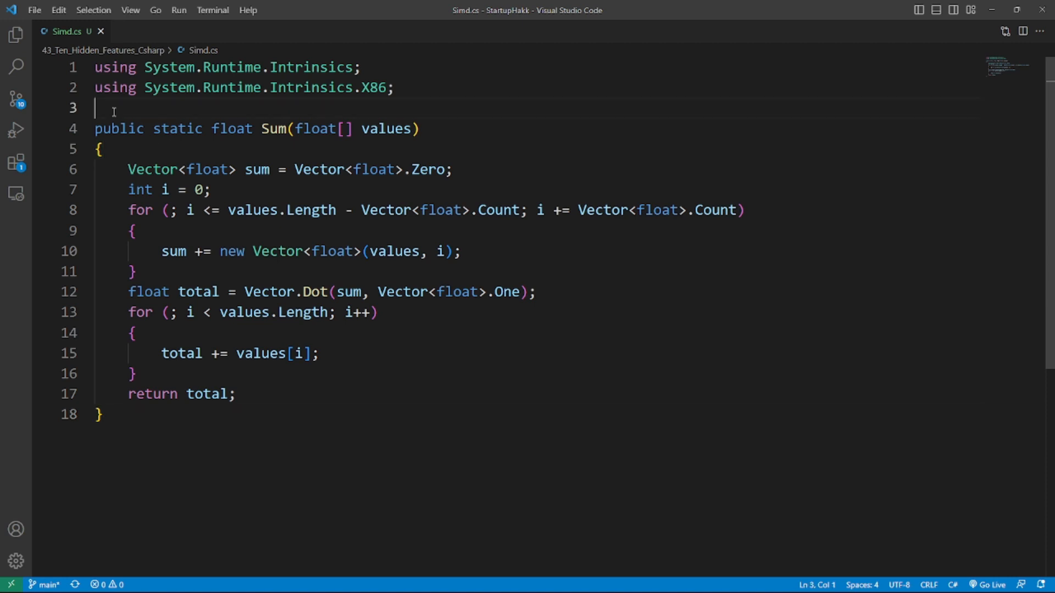
left_click(180, 312)
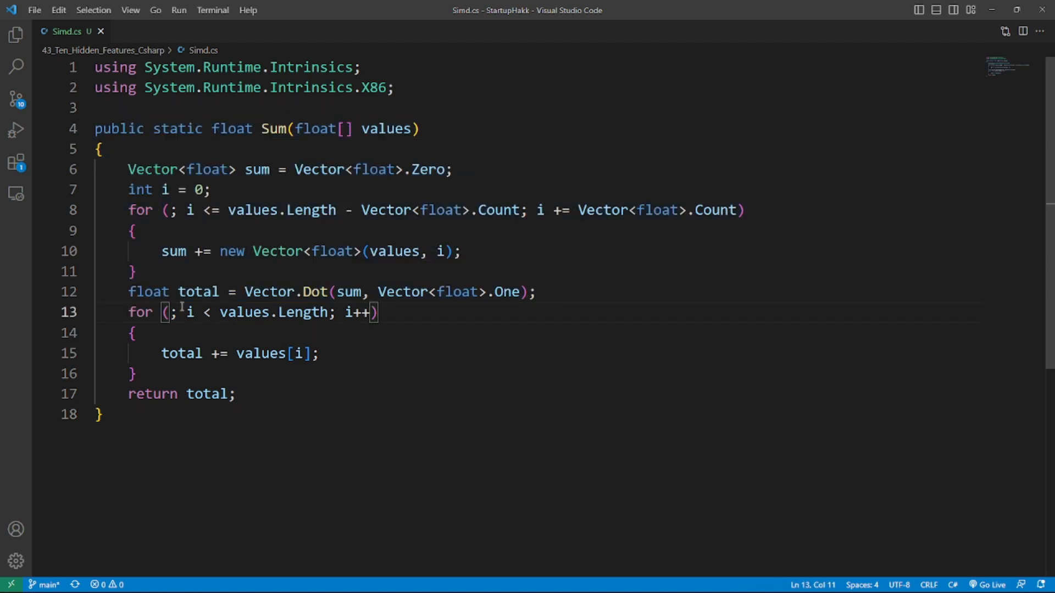
mouse_move(228, 322)
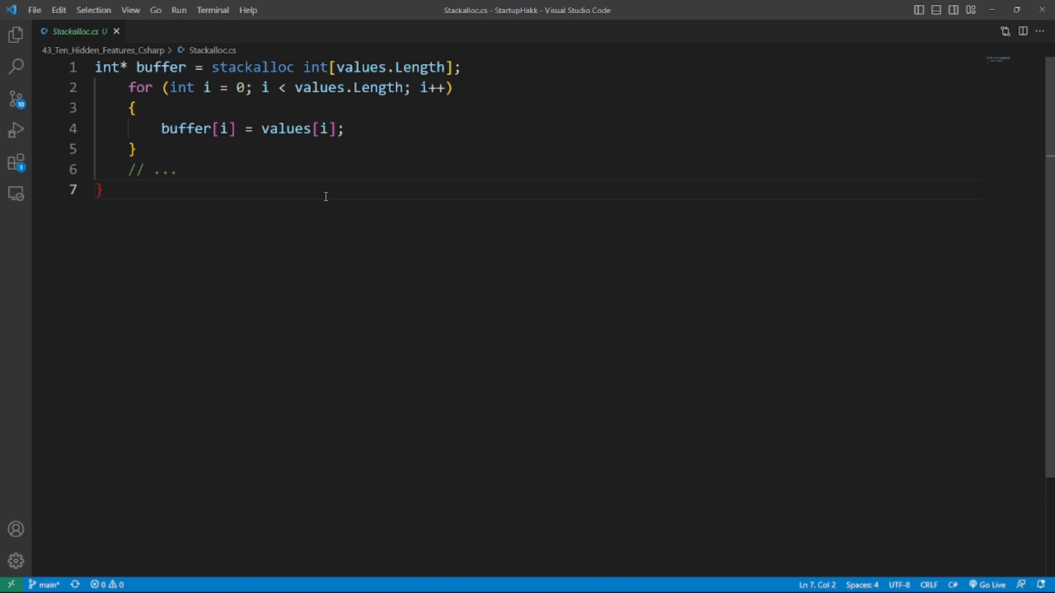
left_click(254, 67)
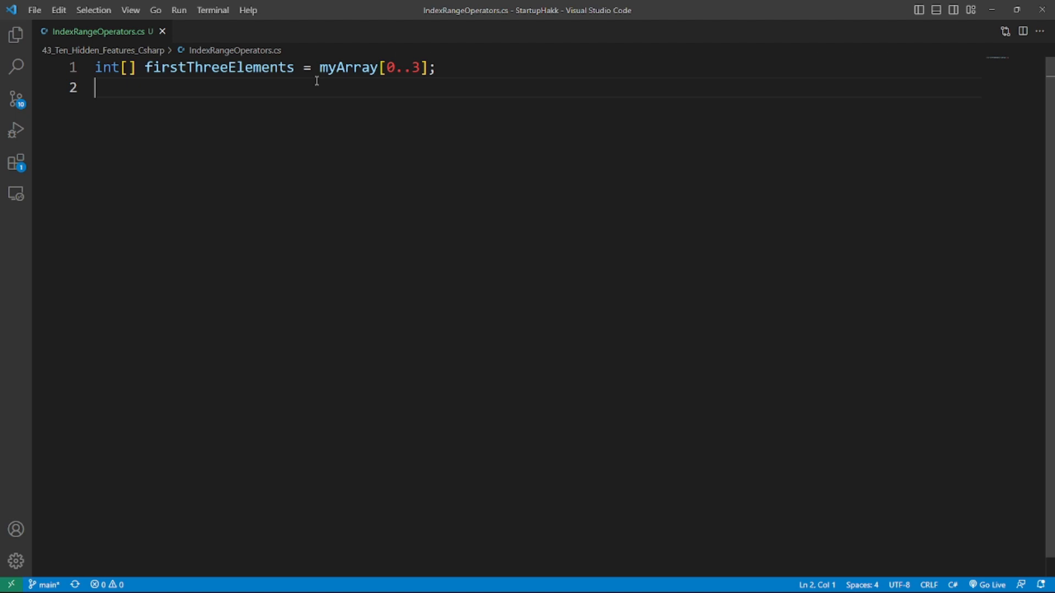
mouse_move(434, 59)
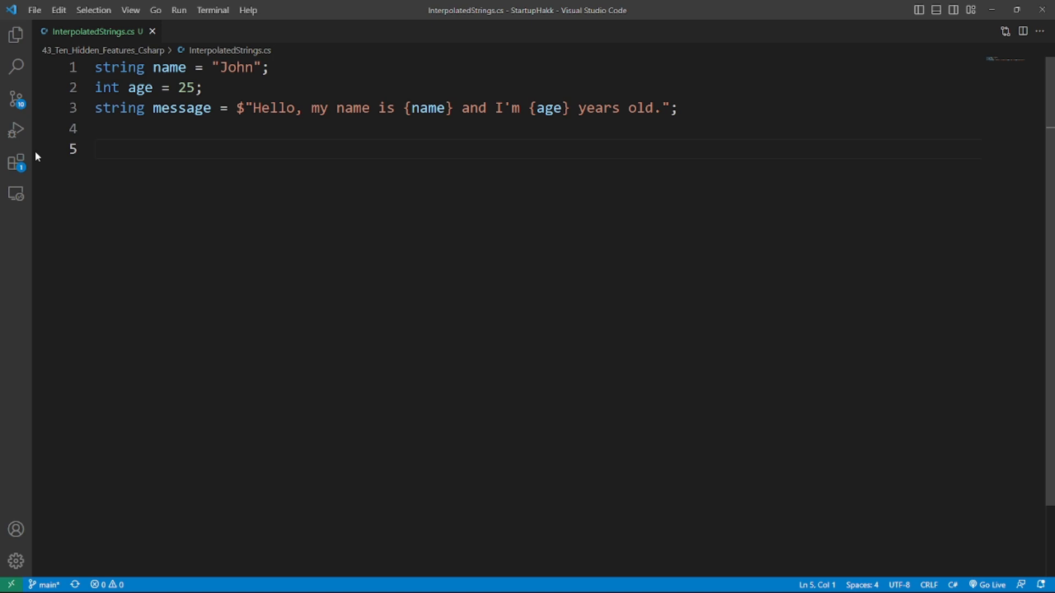
mouse_move(476, 118)
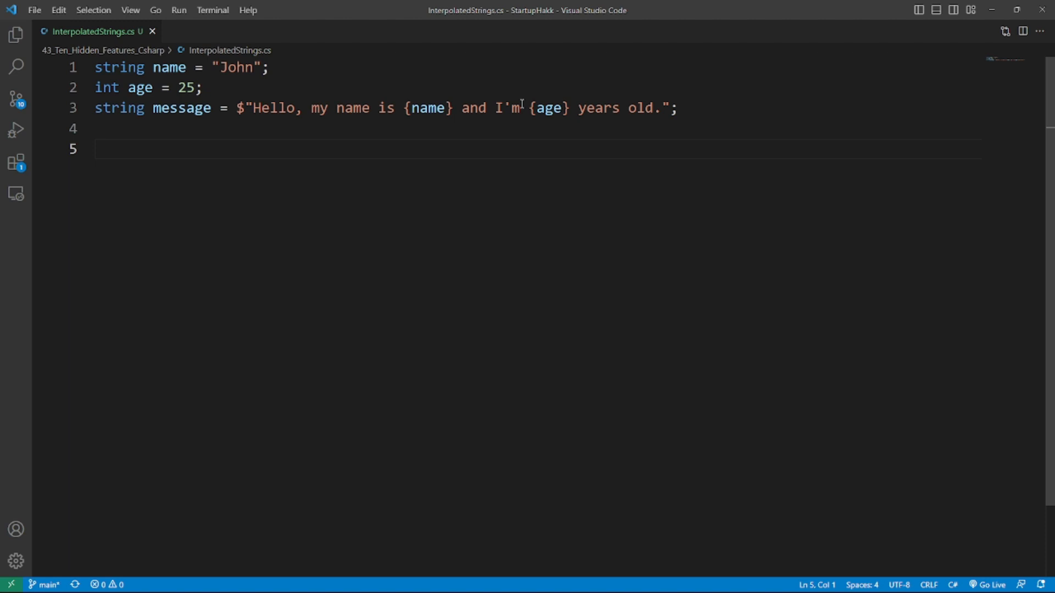
Select a word in the interpolated message and replace it with the price:C2 currency example
double_click(427, 108)
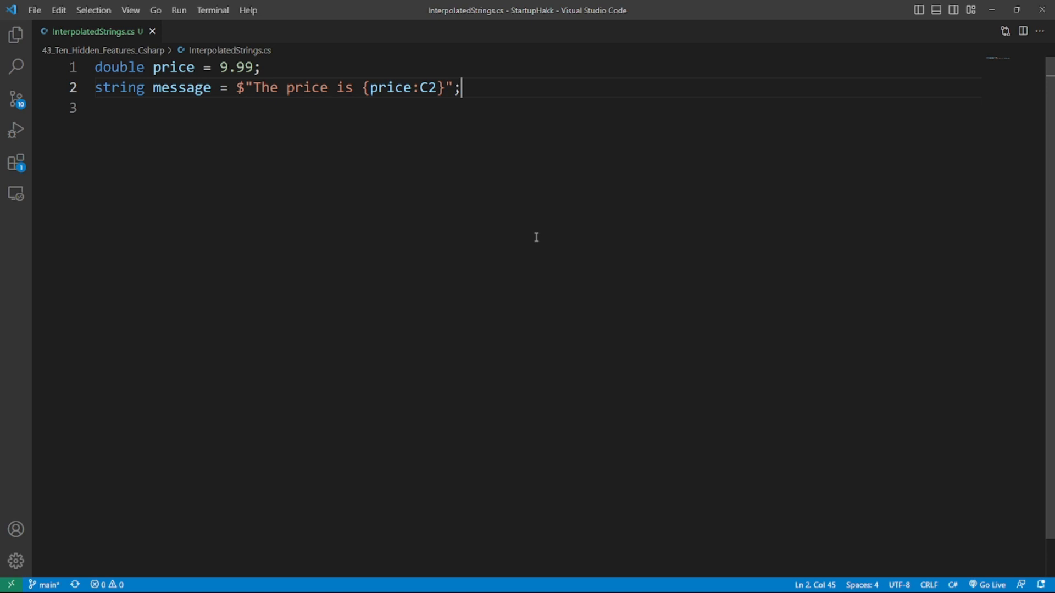
mouse_move(367, 96)
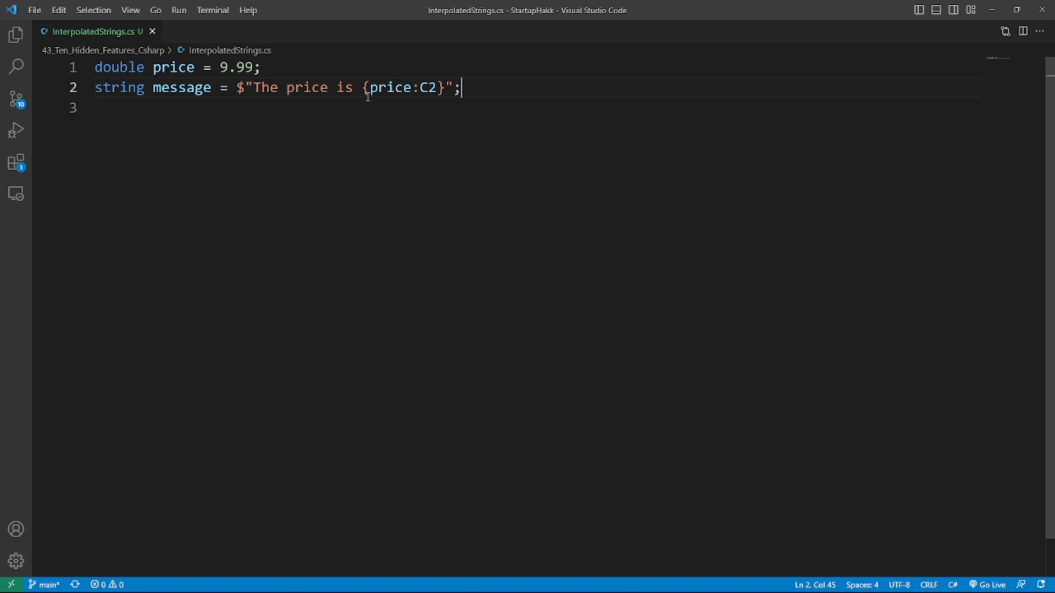
key("Return")
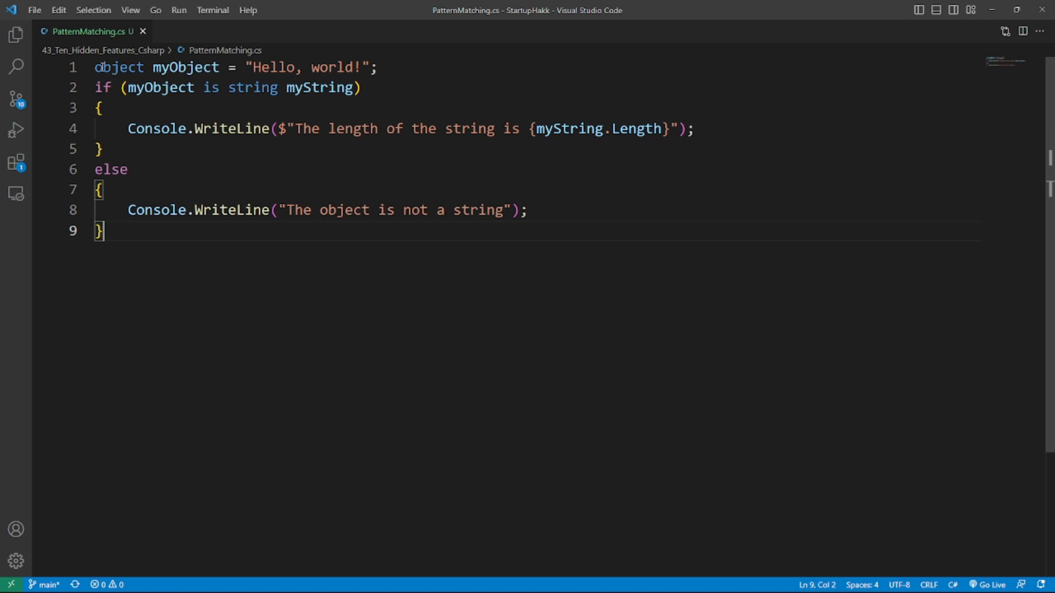
mouse_move(142, 257)
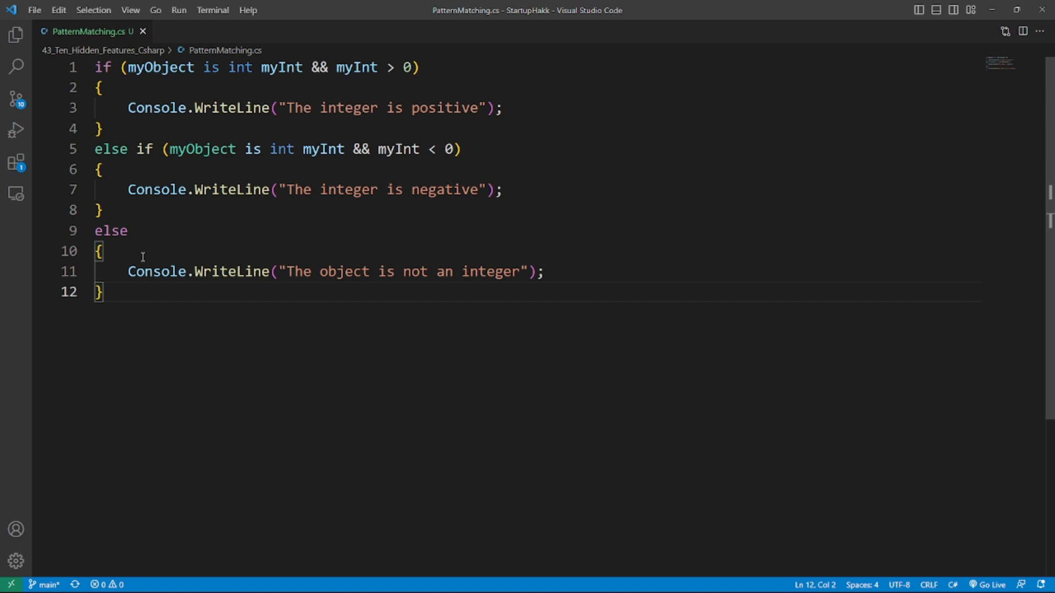
Put the caret inside the else block of the positive/negative int pattern check
left_click(96, 67)
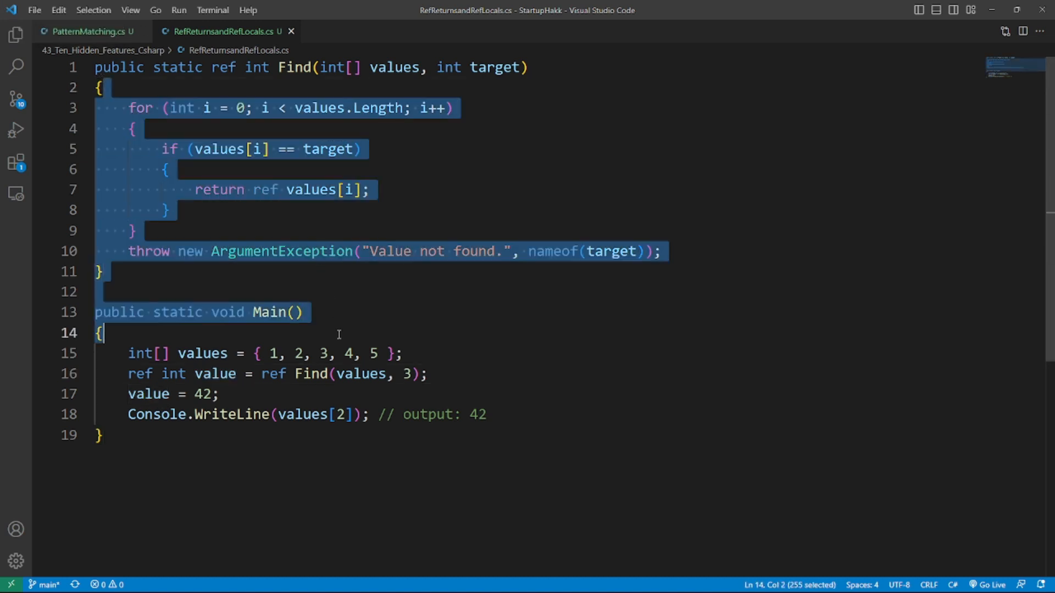
Deselect the Find method code in RefReturnsandRefLocals.cs
left_click(338, 333)
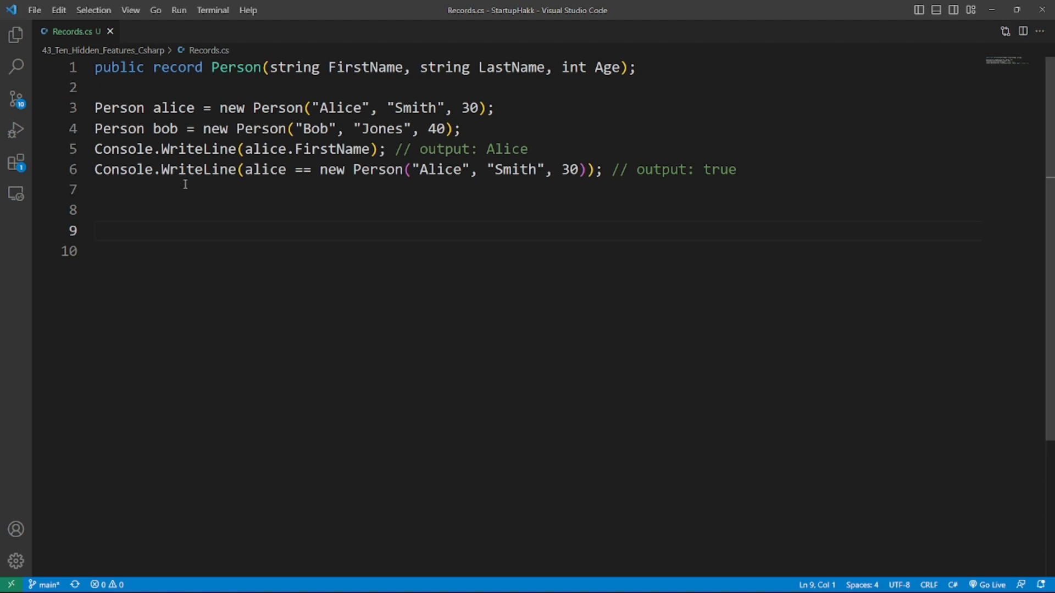
Replace all of Records.cs with 'var updatedPerson = person with { FirstName = "Jane" };'
key("ctrl+a")
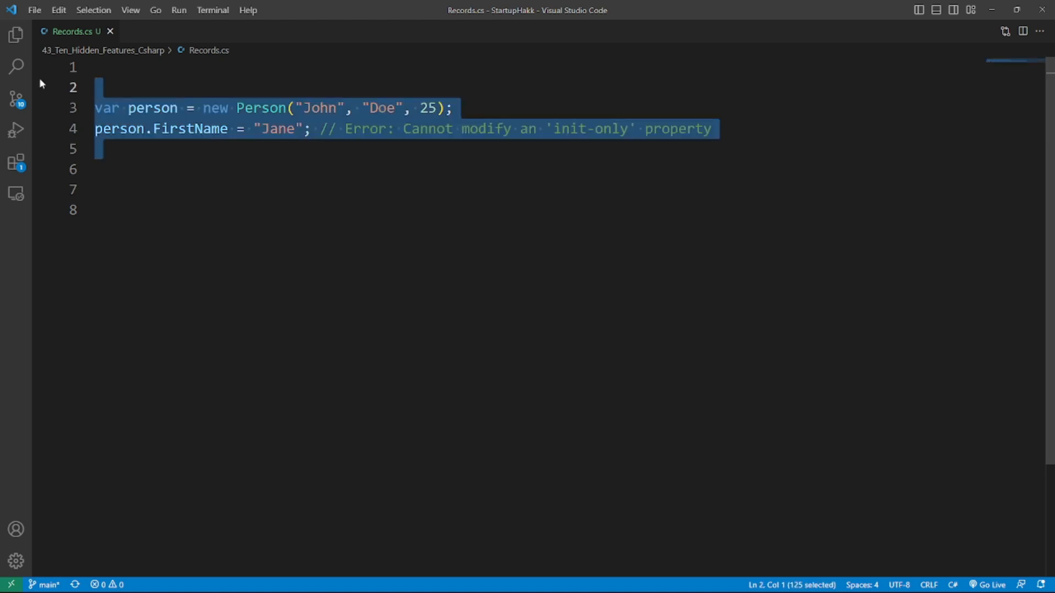
type("var updatedPerson = person with { FirstName = \"Jane\" };")
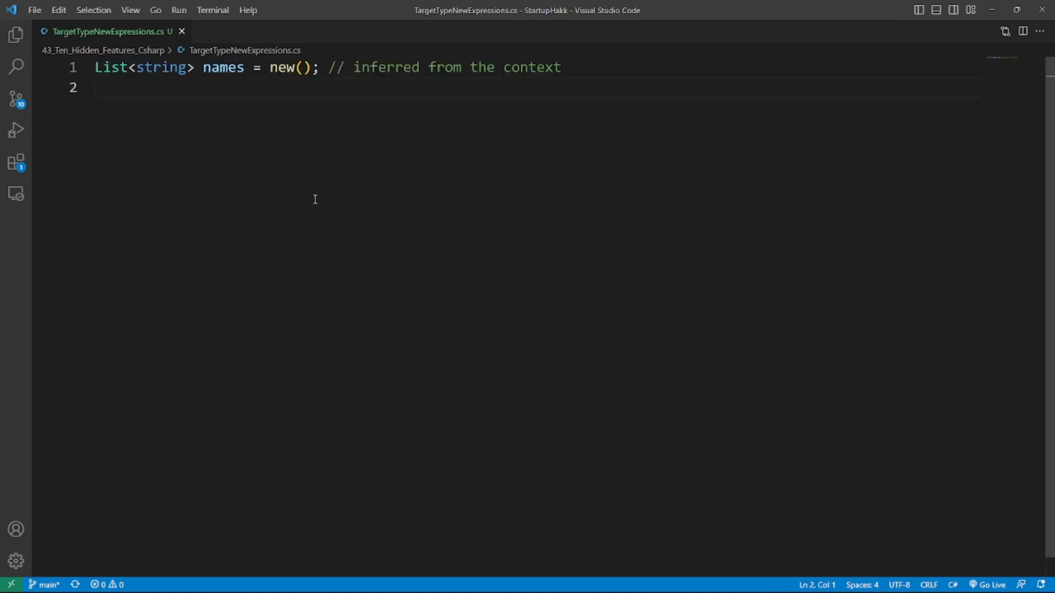
left_click(96, 88)
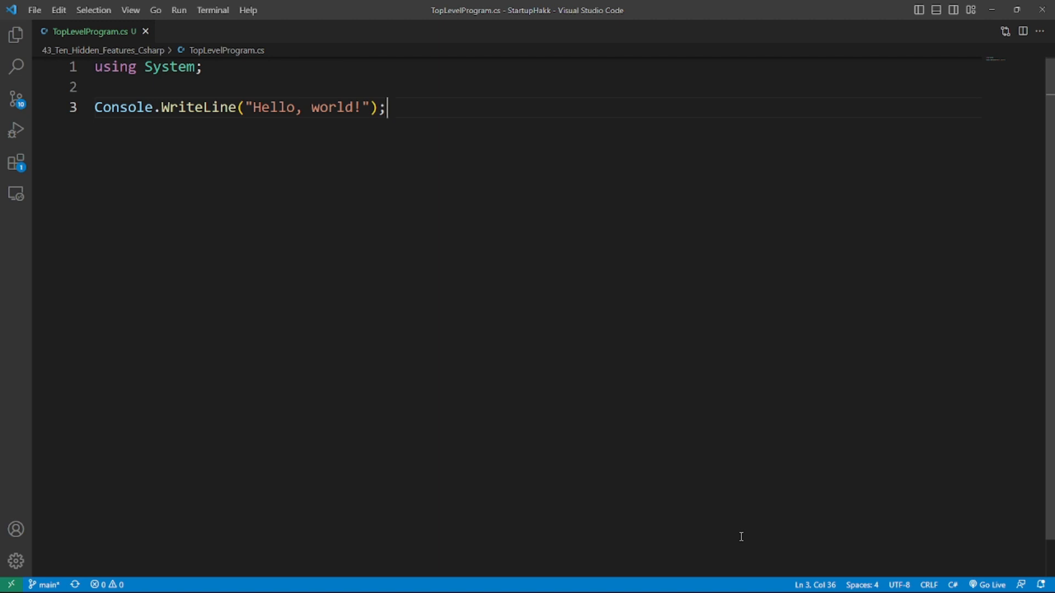
mouse_move(270, 211)
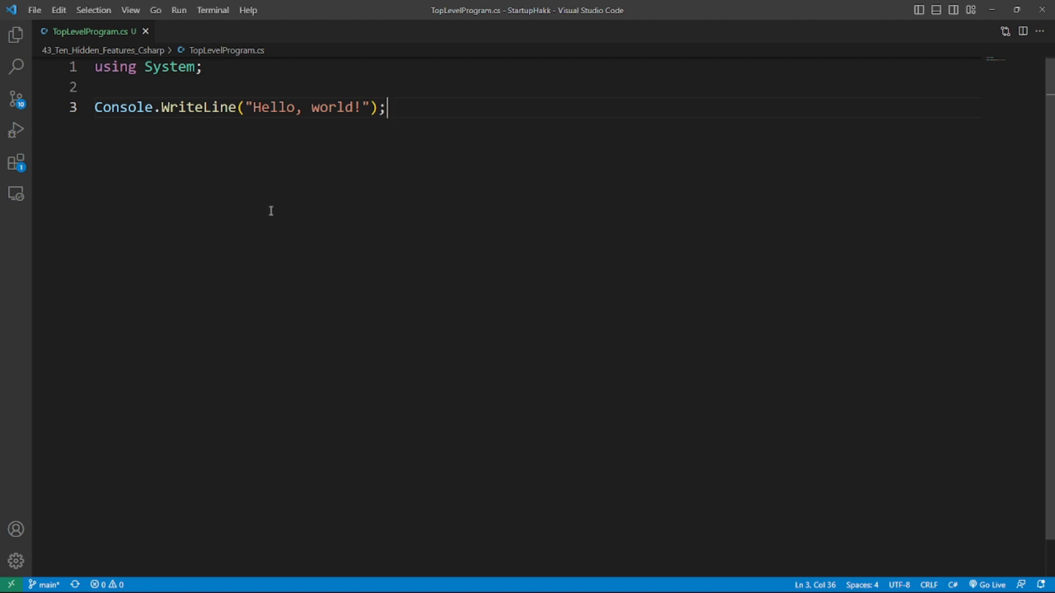
Select all of TopLevelProgram.cs, then scroll the StartupHakk start-now page to the testimonial
key("ctrl+a")
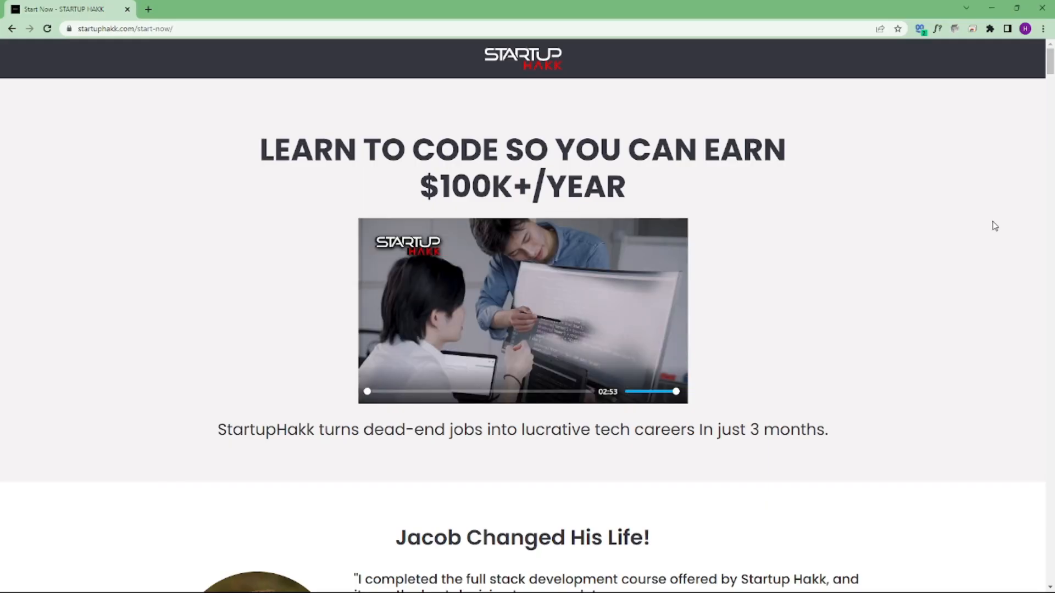
scroll("down", 3)
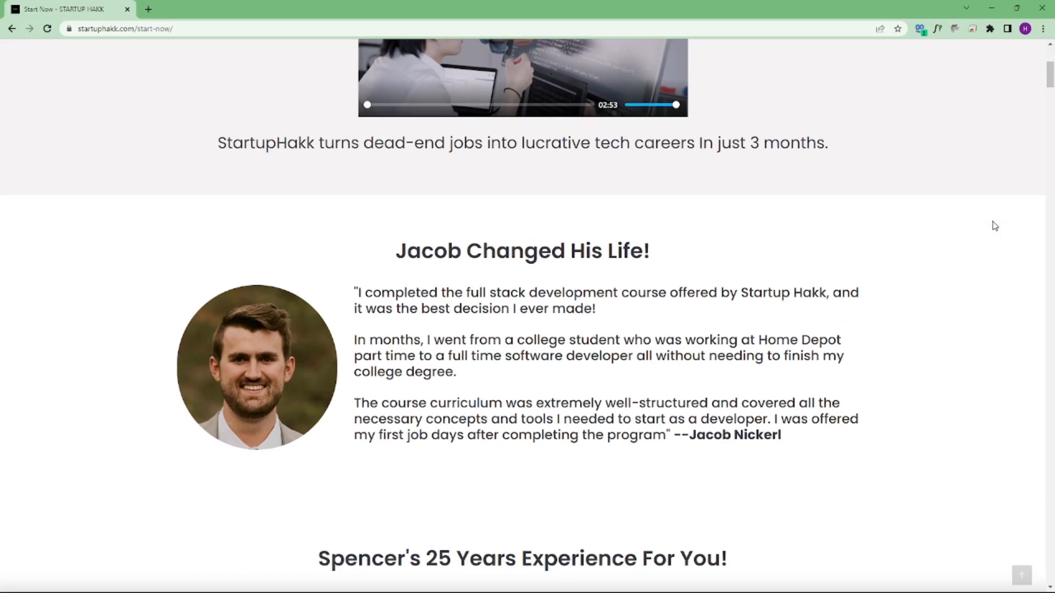